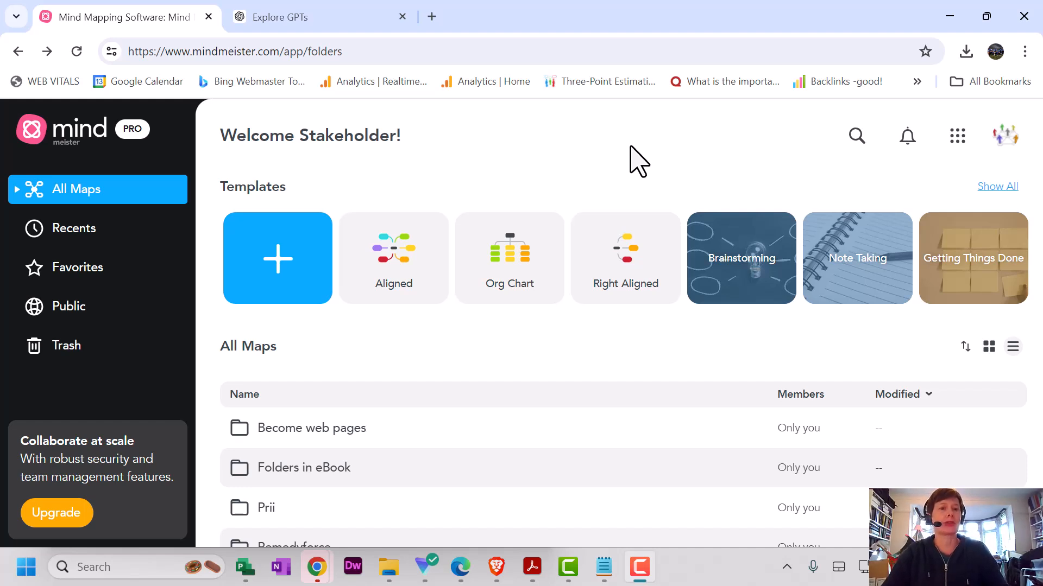
- Switch from the MindMeister dashboard to ChatGPT's Explore GPTs page
click(299, 16)
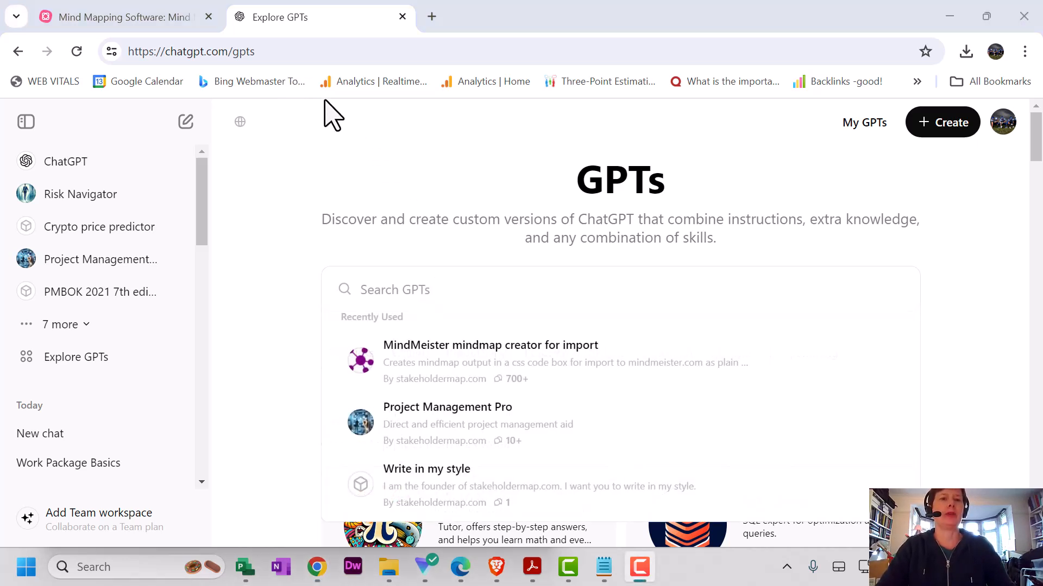
mouse_move(638, 37)
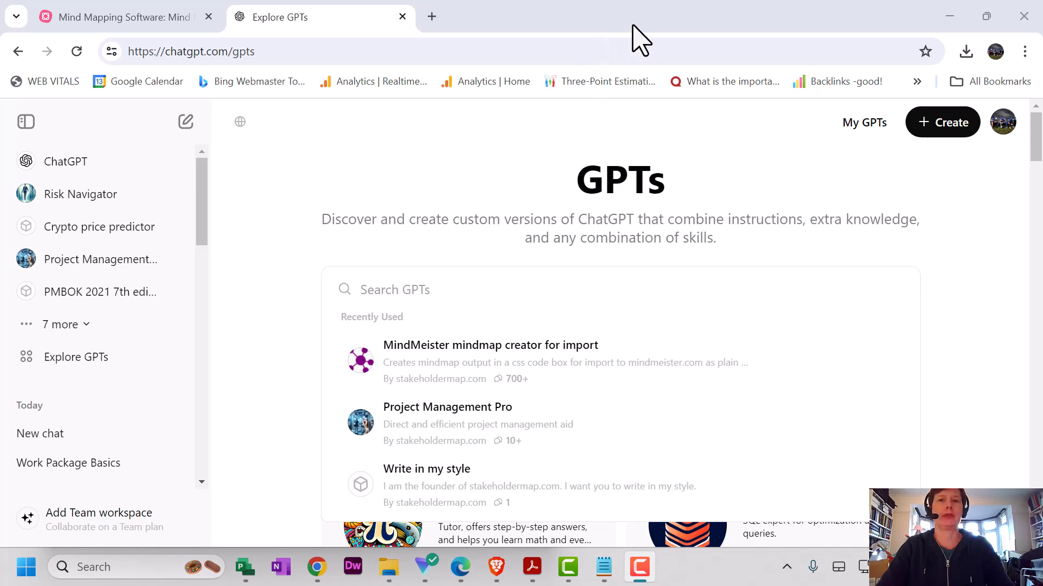
mouse_move(630, 37)
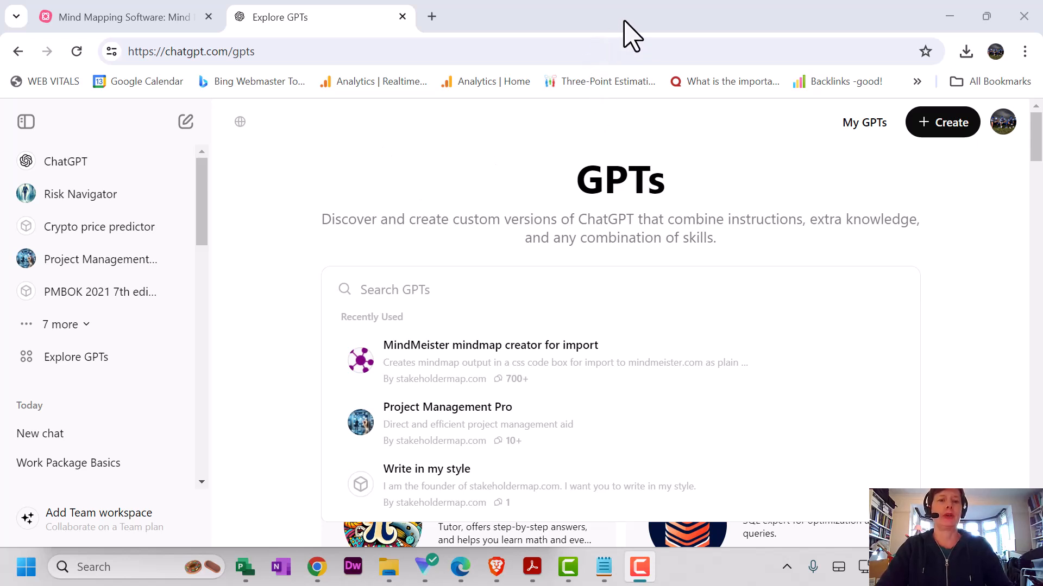
mouse_move(530, 352)
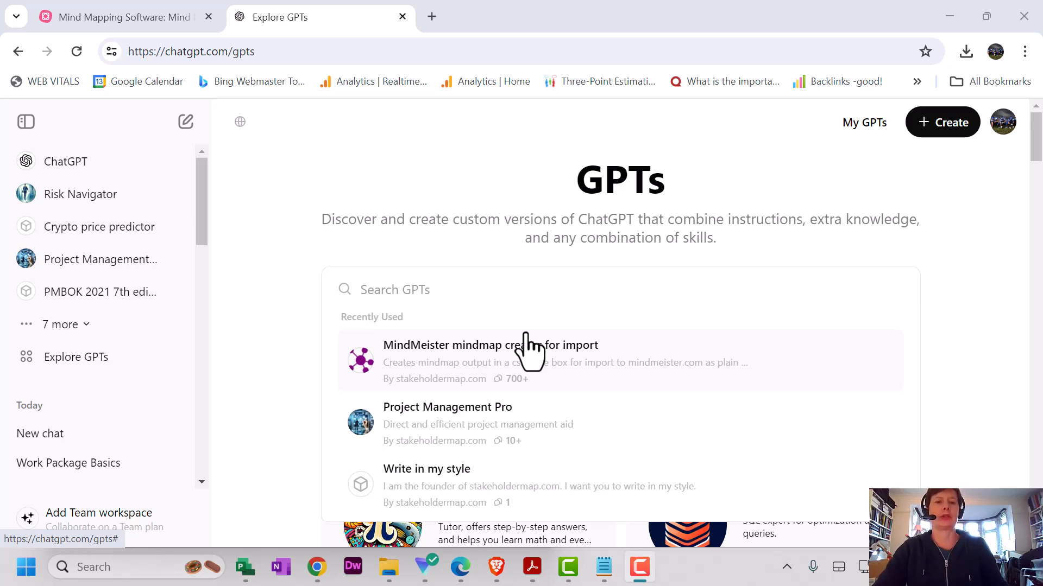
mouse_move(529, 370)
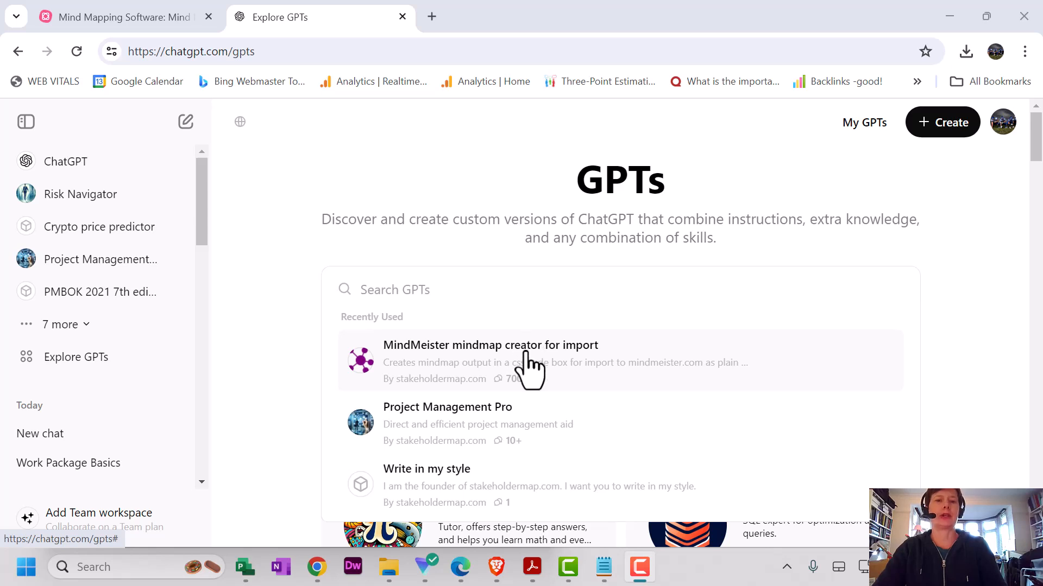
- Start a chat with the 'MindMeister mindmap creator for import' GPT from Recently Used
click(490, 359)
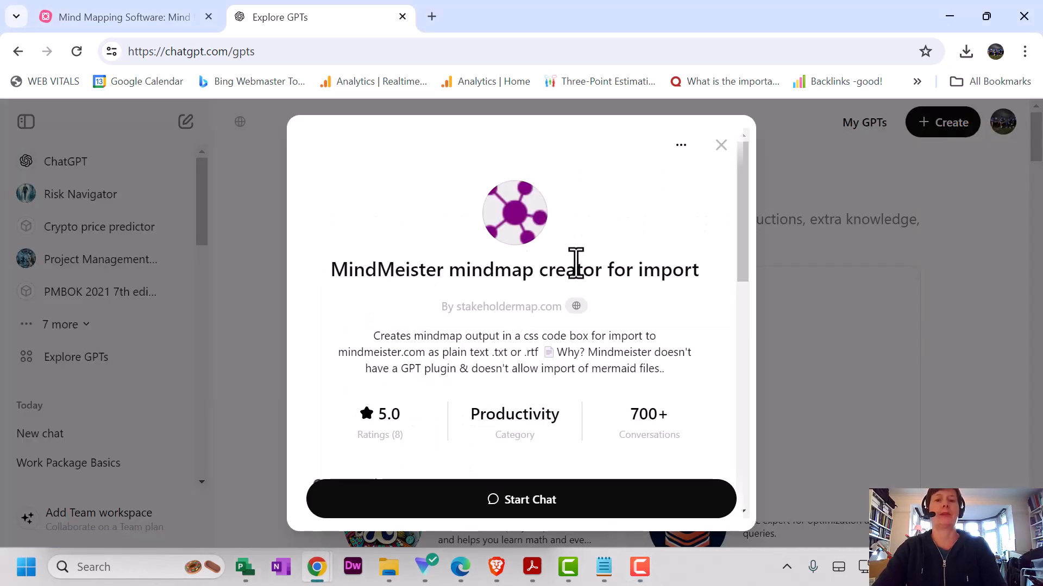
mouse_move(561, 519)
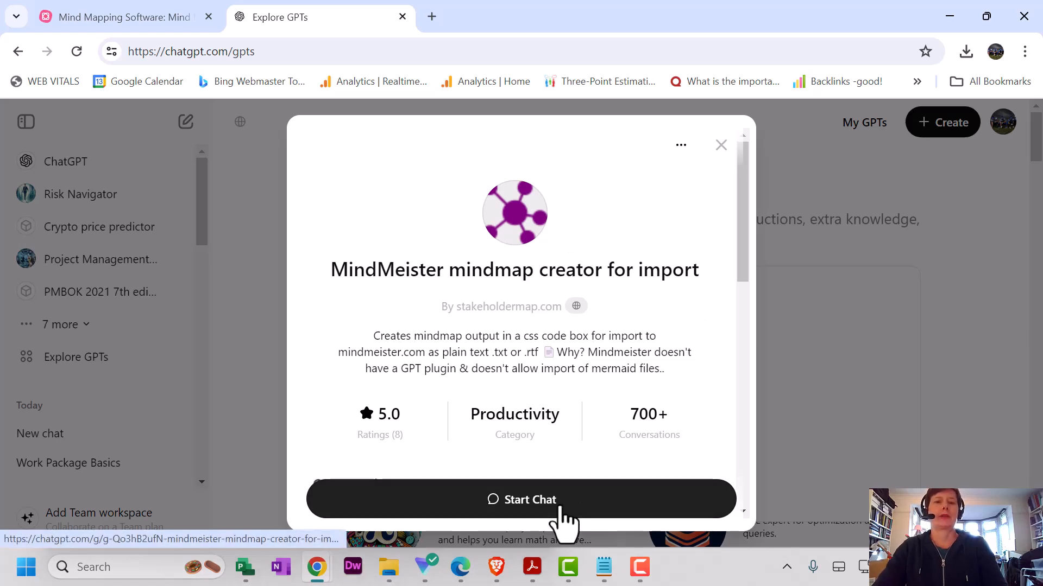
click(520, 500)
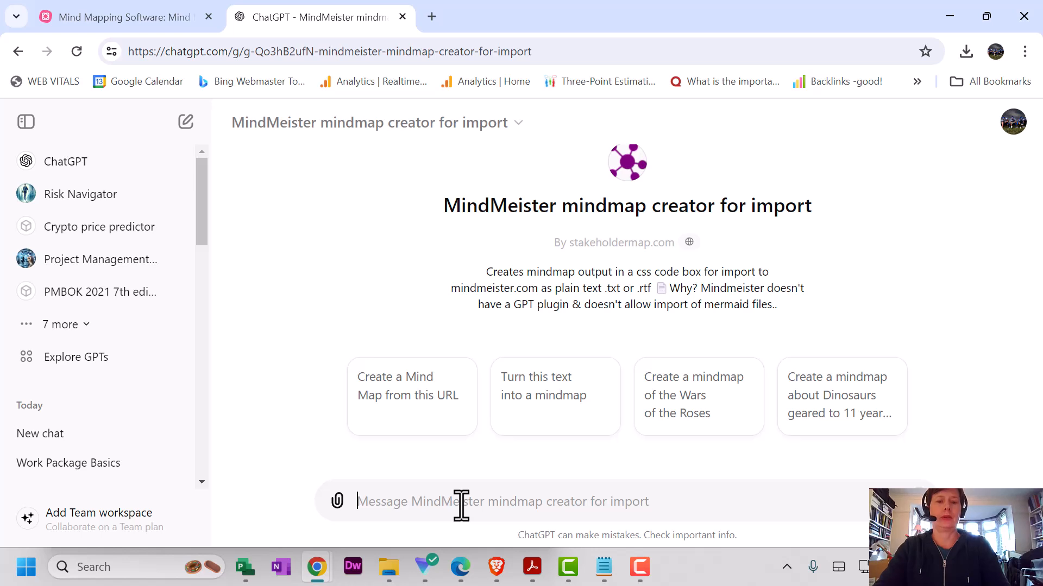
- Send the prompt 'create a mindmap of paw patrol characters, movies and series'
text(create a mi)
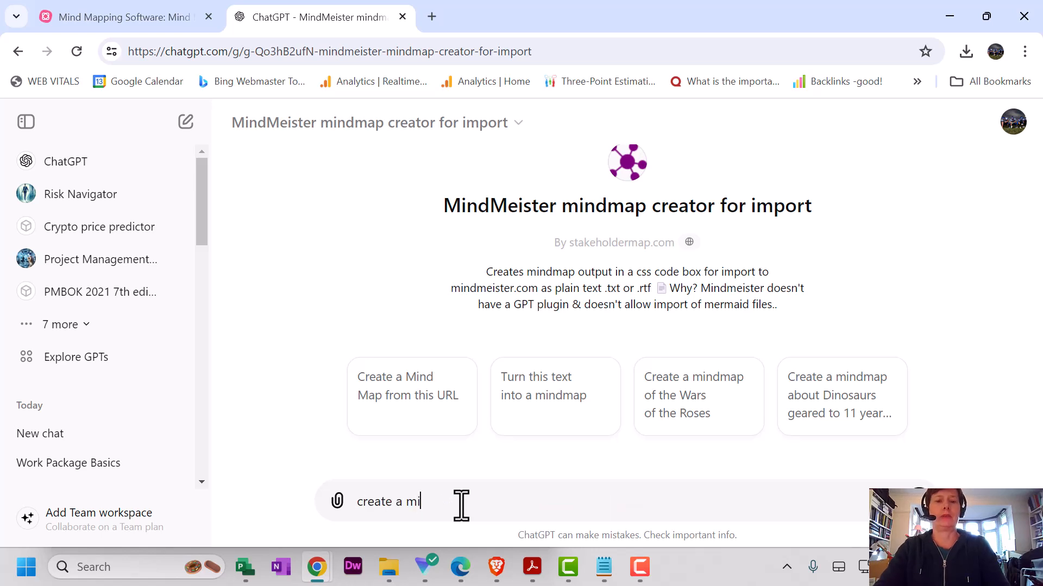
text(ndmap)
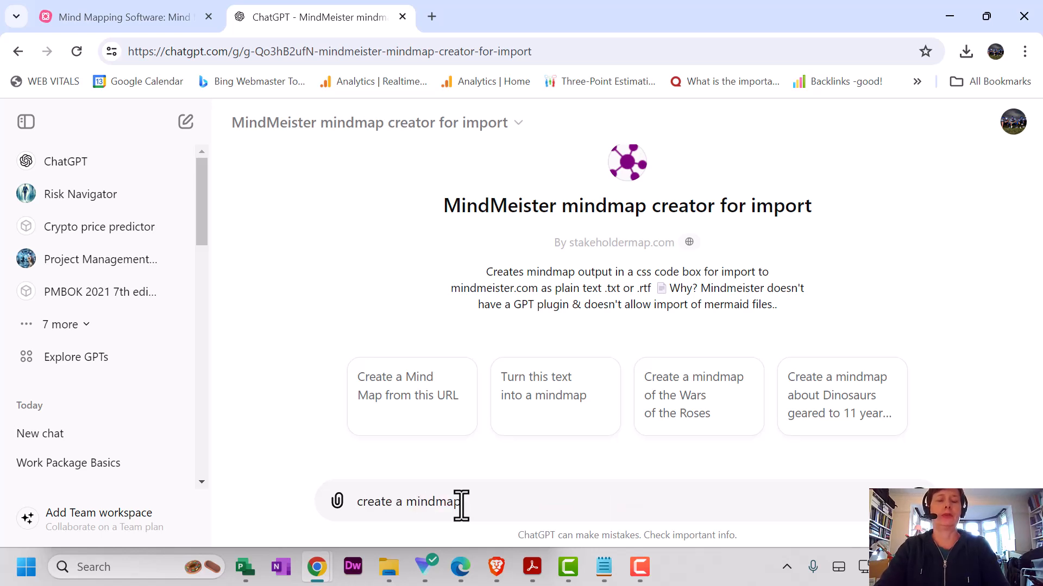
text(of paw pa)
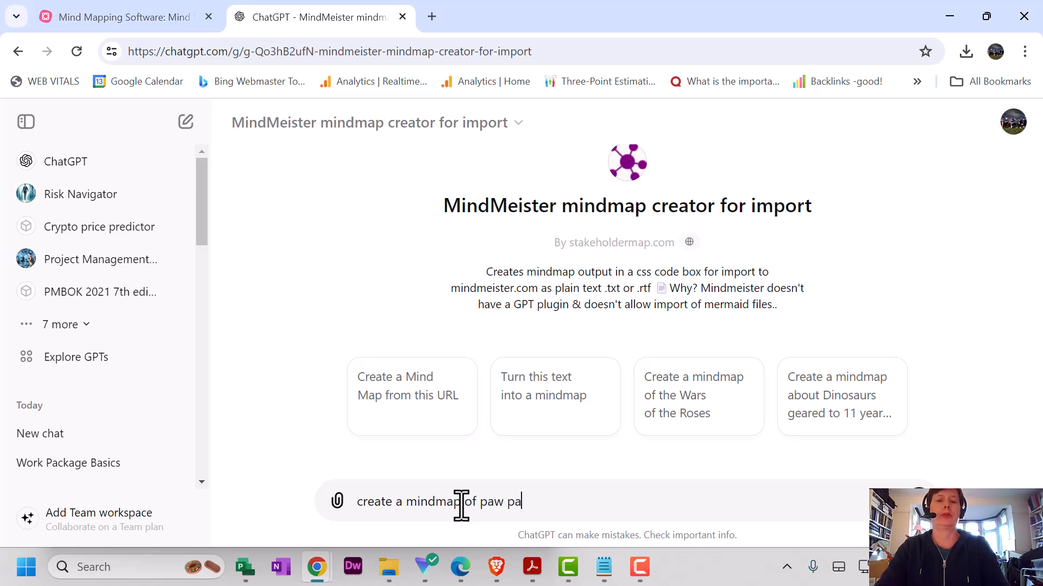
text(trol characters, moves)
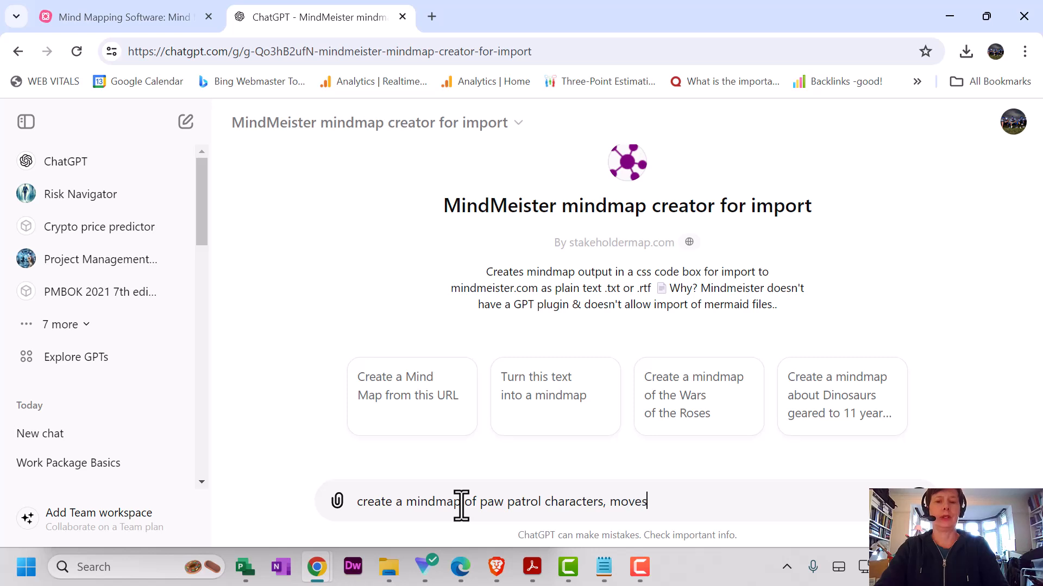
text(and series)
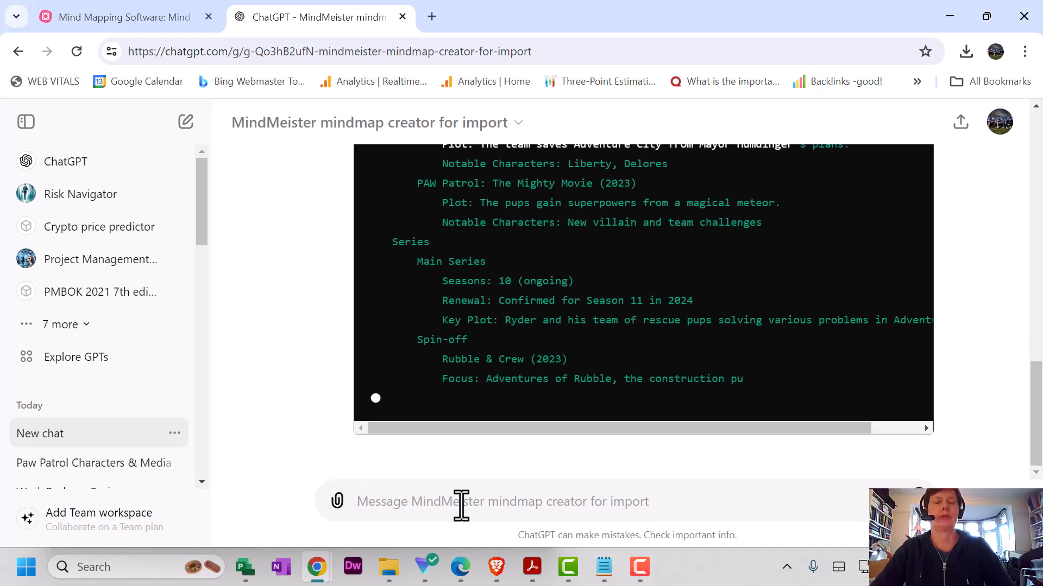
scroll(down, 3)
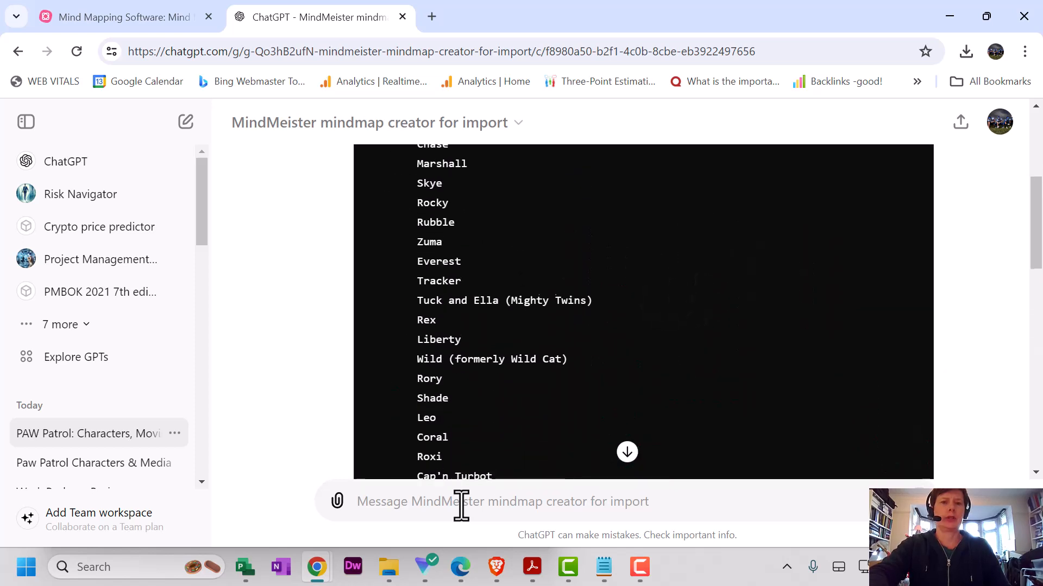
scroll(down, 3)
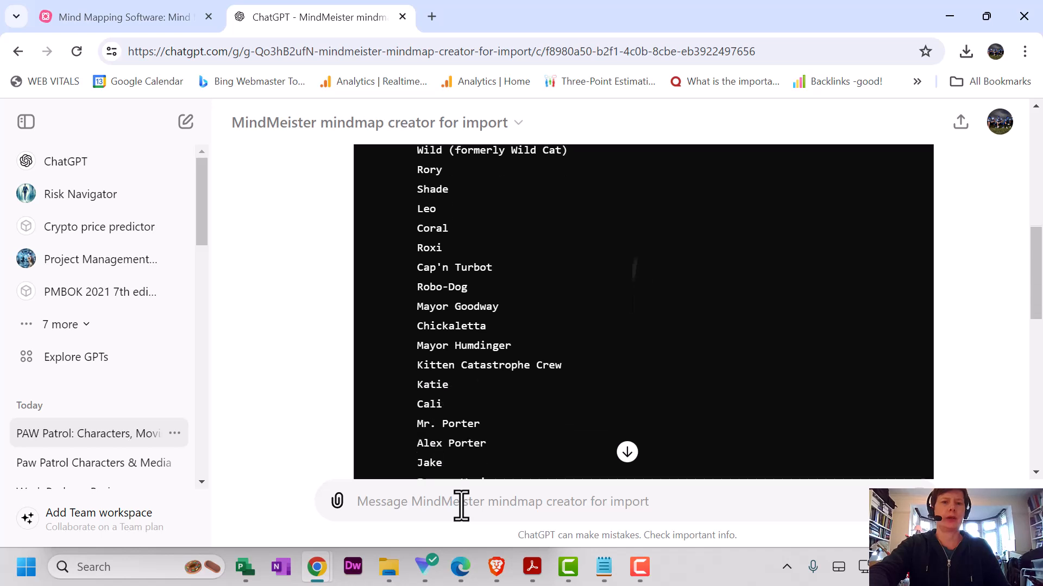
scroll(down, 3)
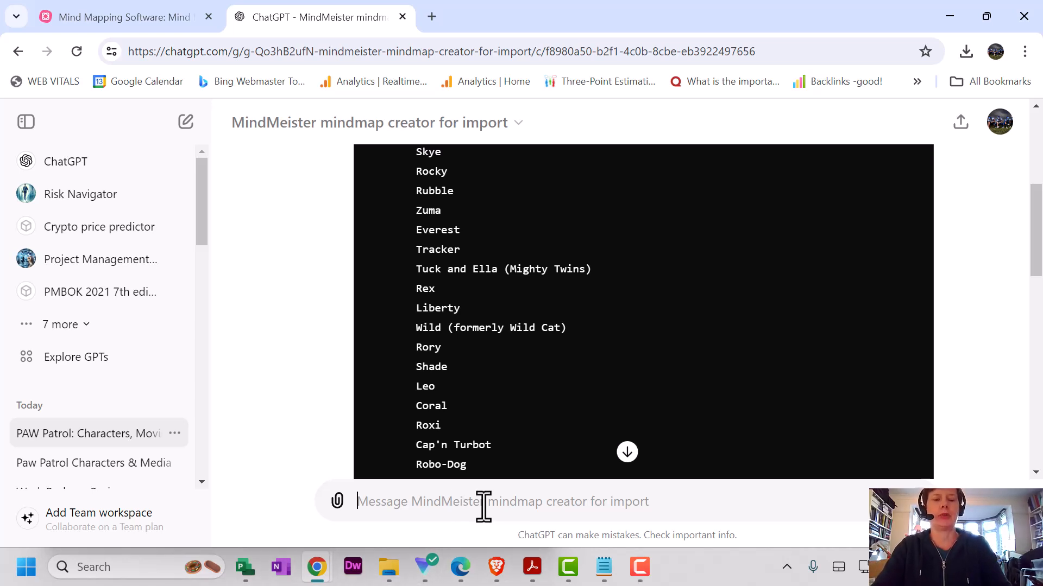
- Ask 'please add the breed and temperament of each pup' as a follow-up
text(p)
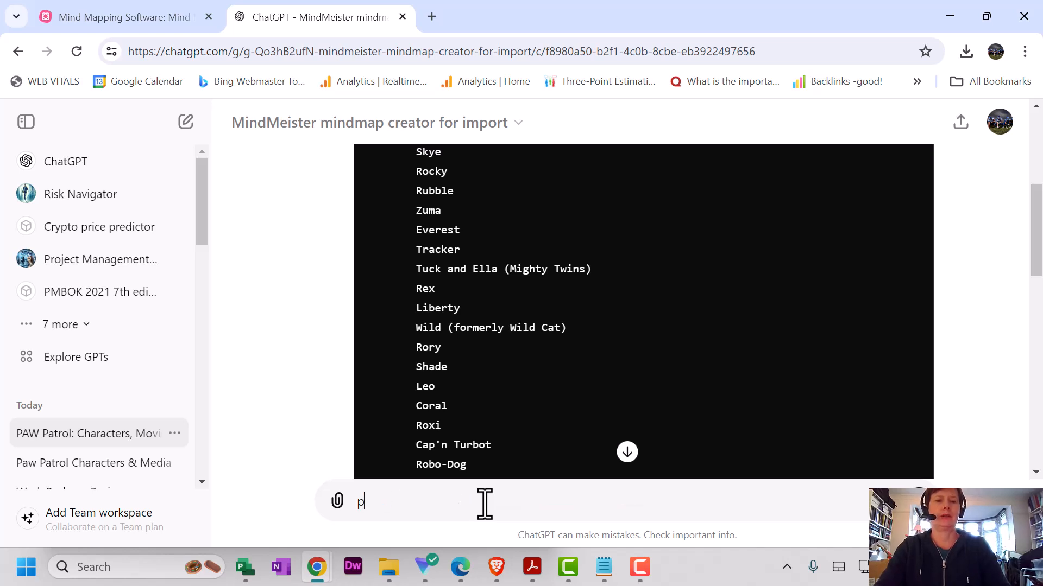
text(lease add the breed)
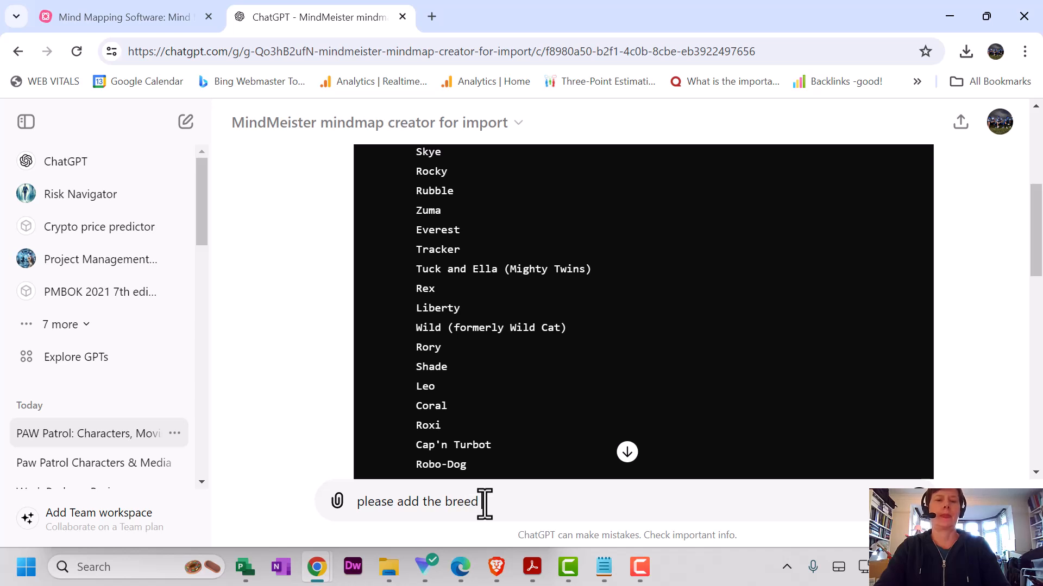
text(and temp)
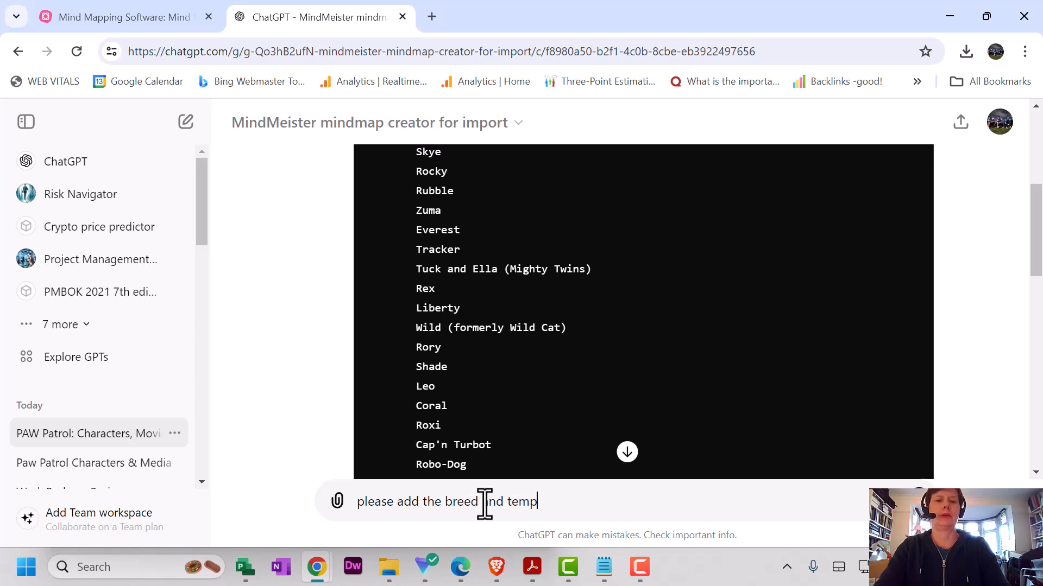
text(erament)
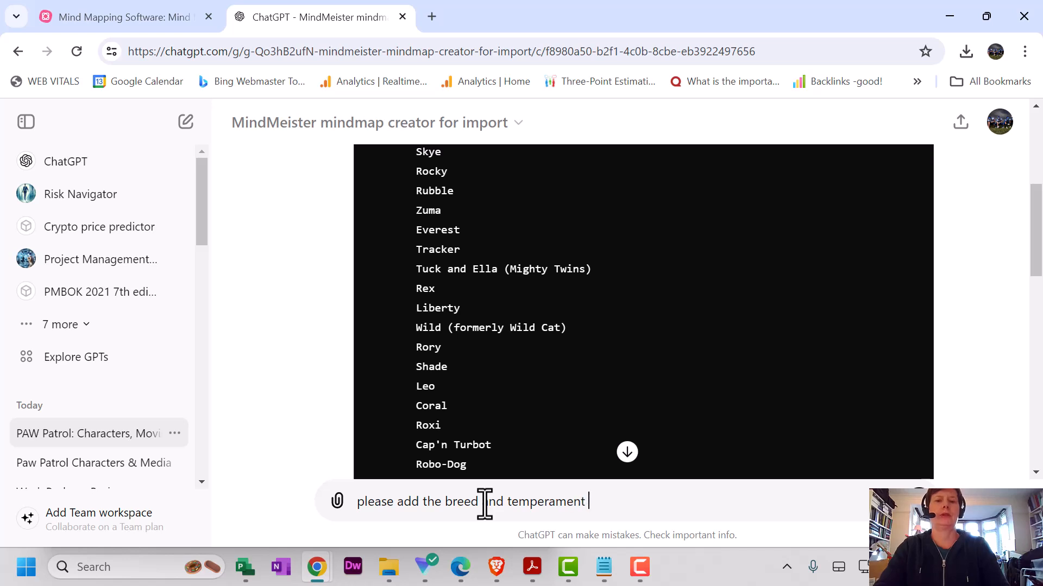
text(of each pub)
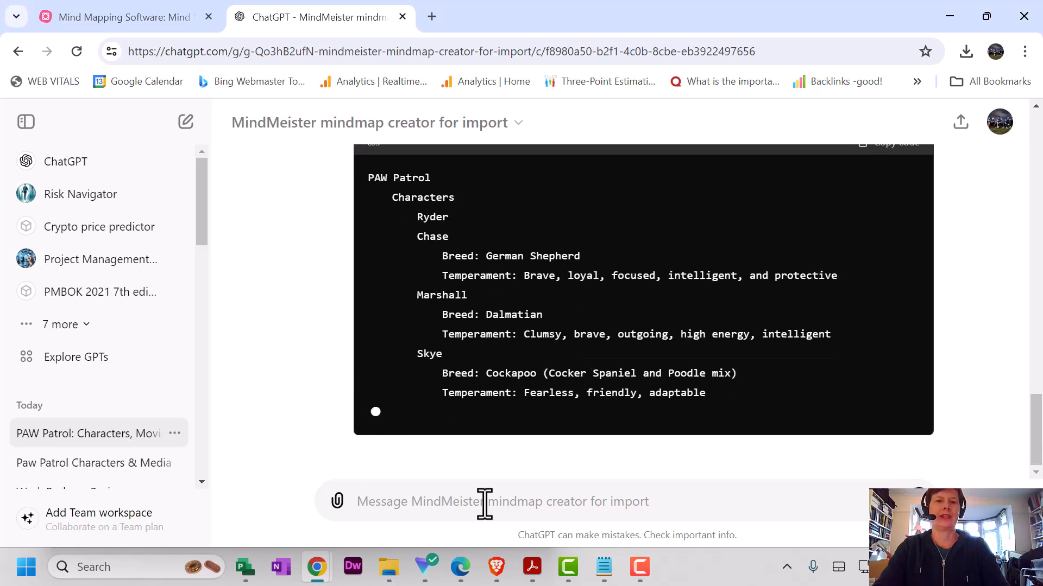
- Copy the finished outline code block with breeds and temperaments
scroll(down, 3)
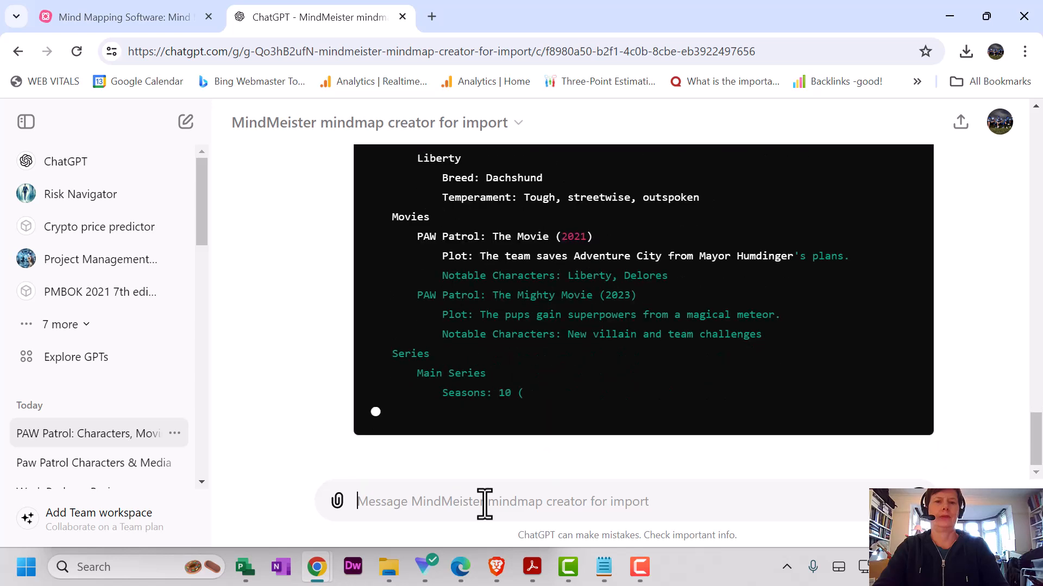
scroll(down, 3)
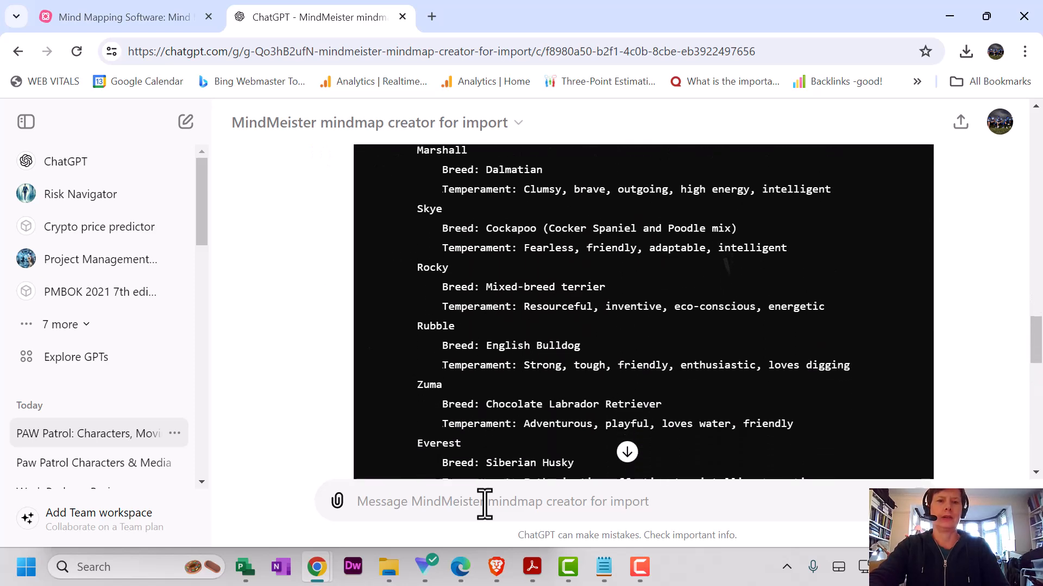
scroll(down, 3)
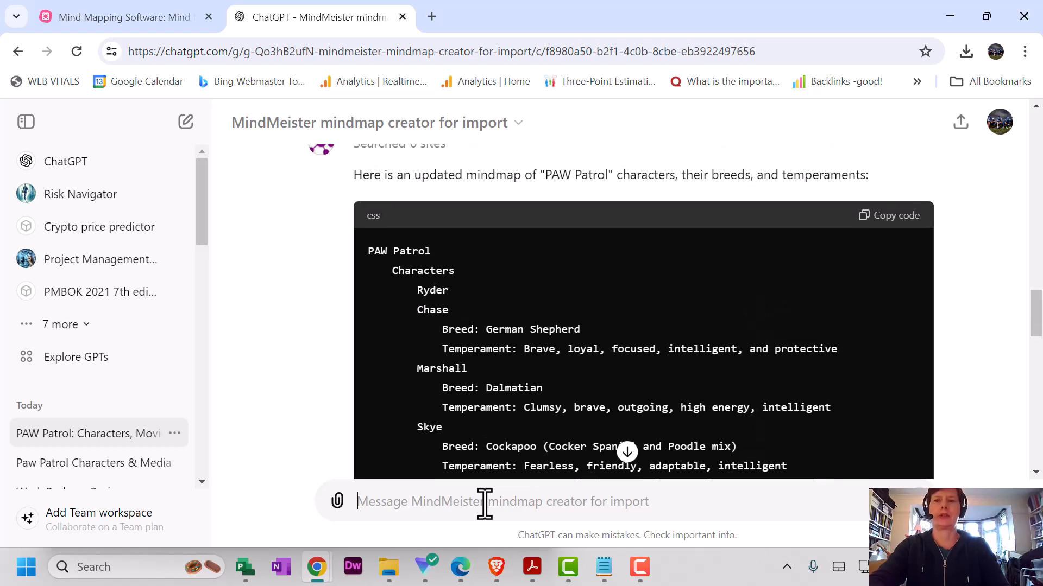
click(888, 215)
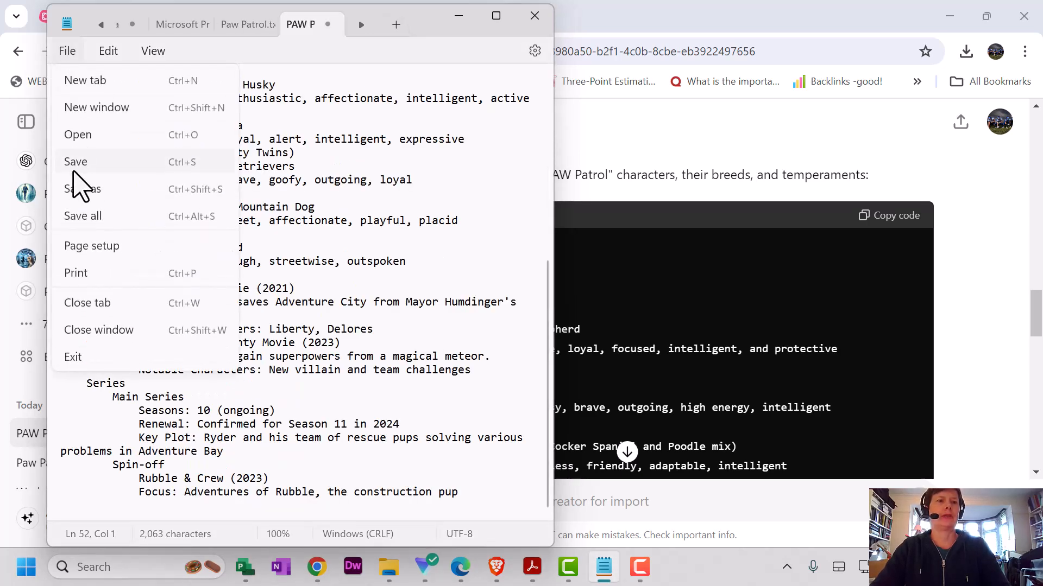
- Save the outline from Notepad as PAW Patrol.txt in Downloads
click(83, 188)
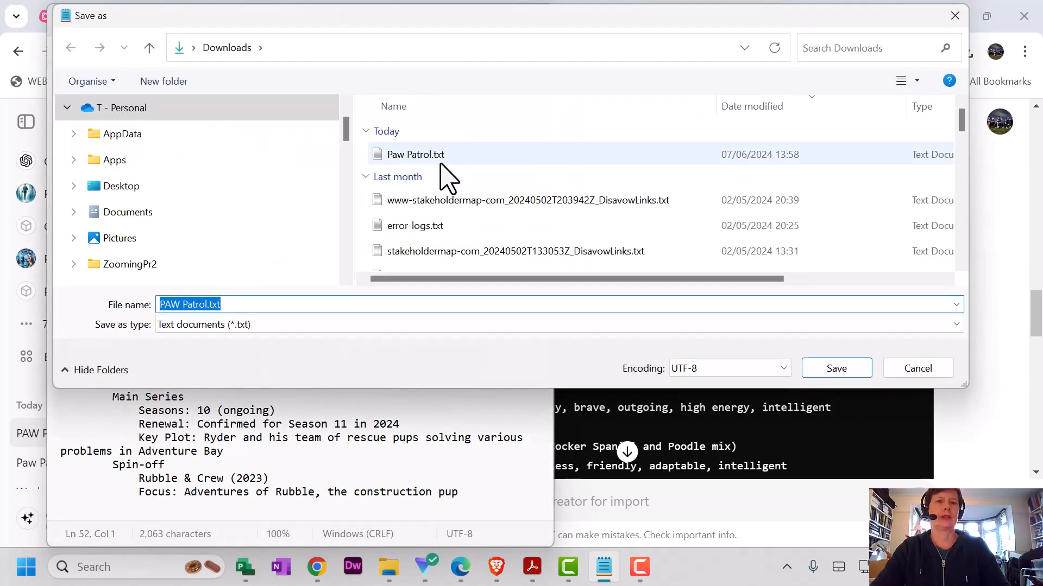
click(837, 368)
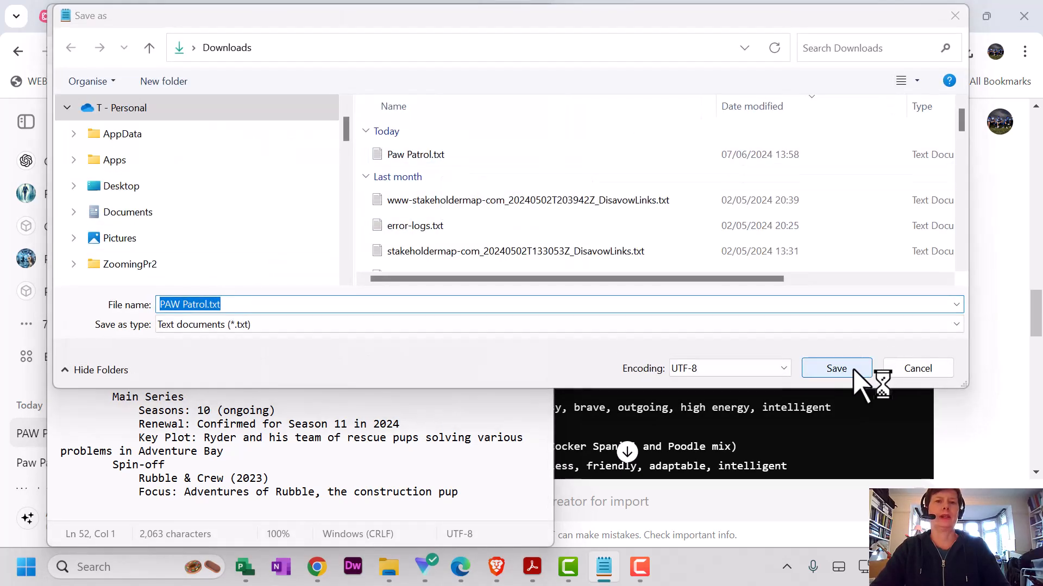
click(836, 368)
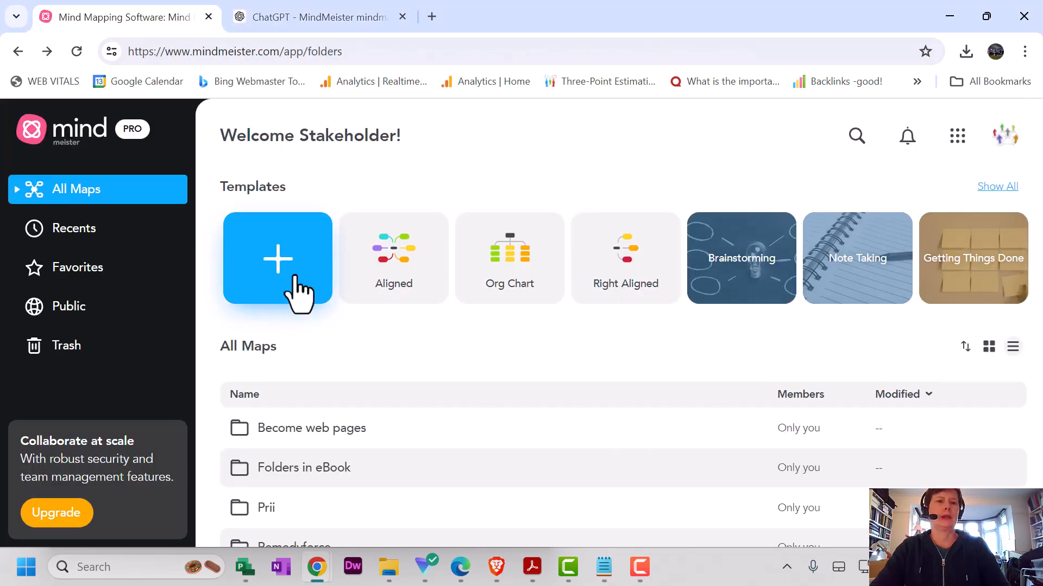
- Import Paw Patrol.txt via the + tile so a new PAW Patrol map appears
click(277, 259)
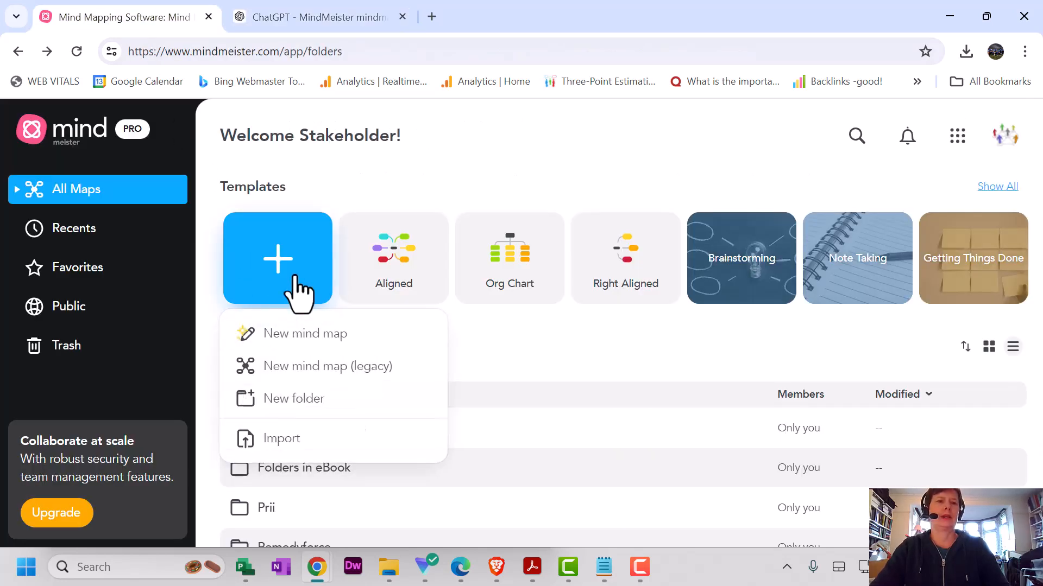
mouse_move(285, 437)
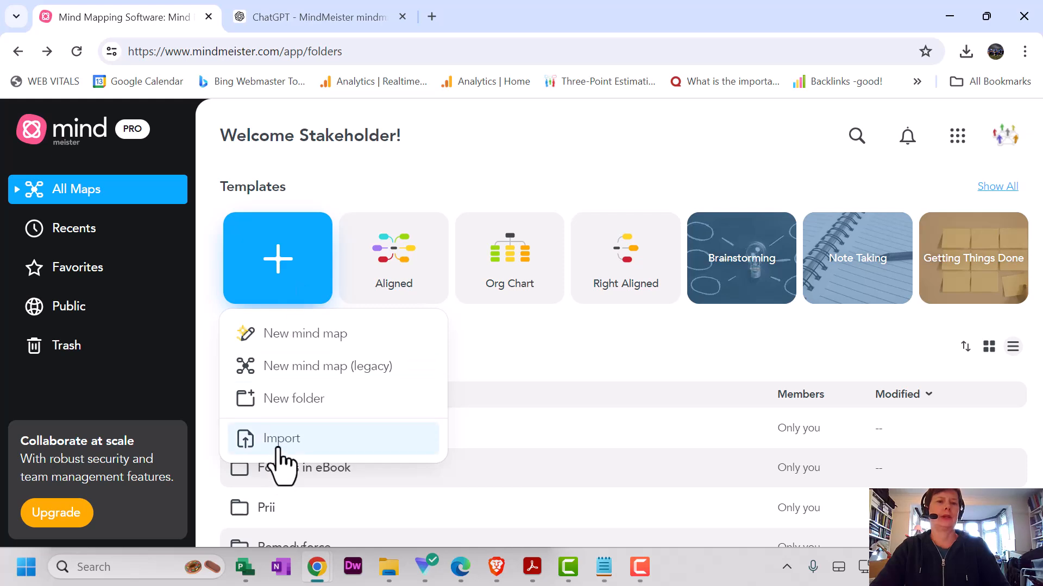
click(281, 438)
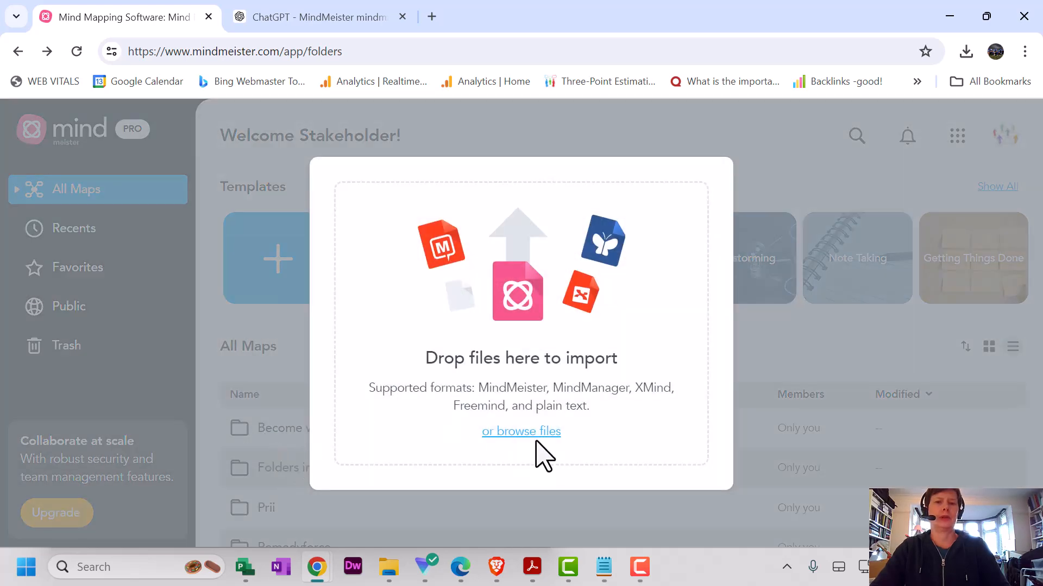
mouse_move(520, 431)
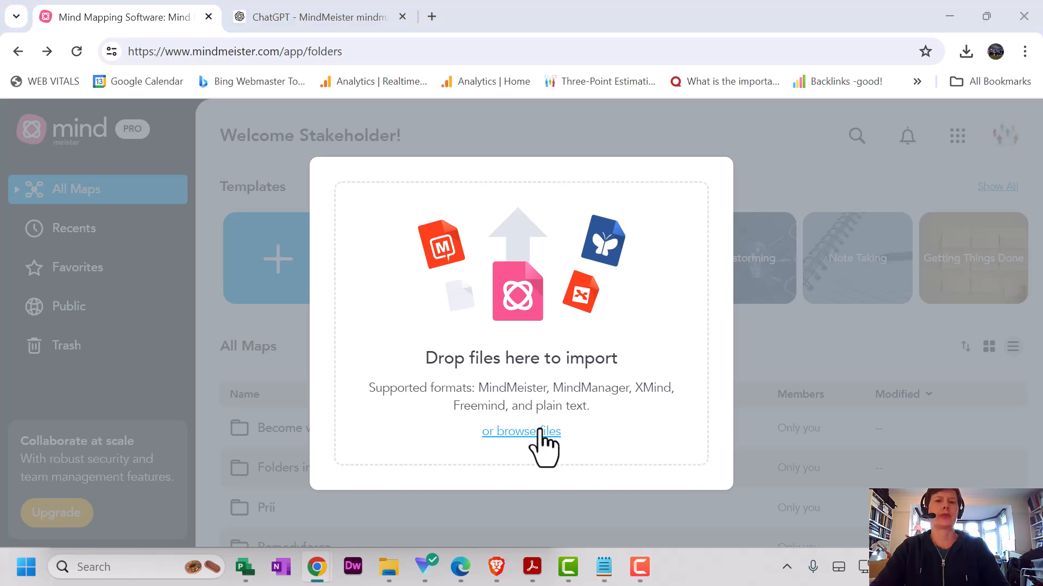
click(521, 431)
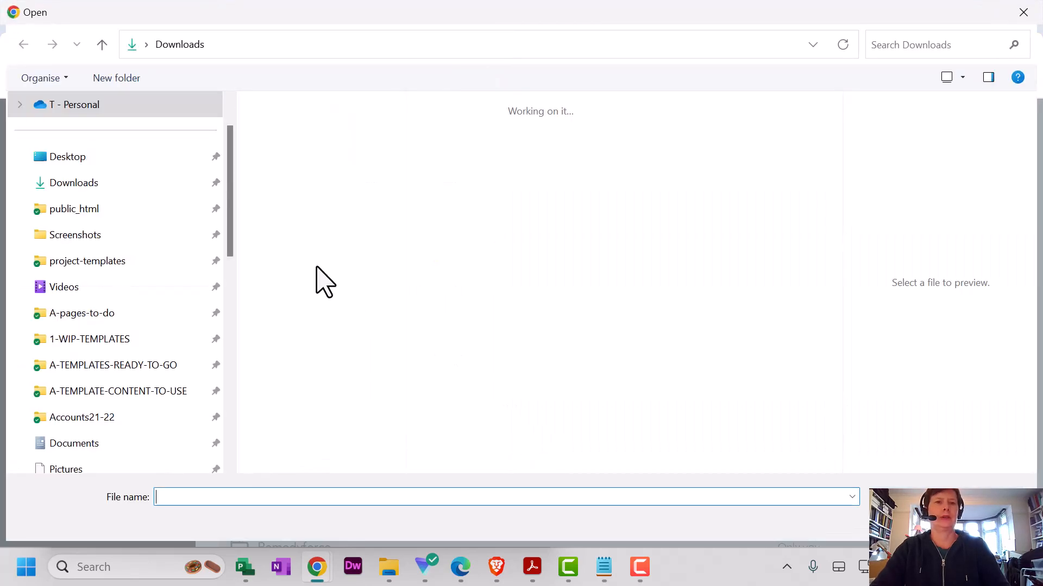
click(326, 194)
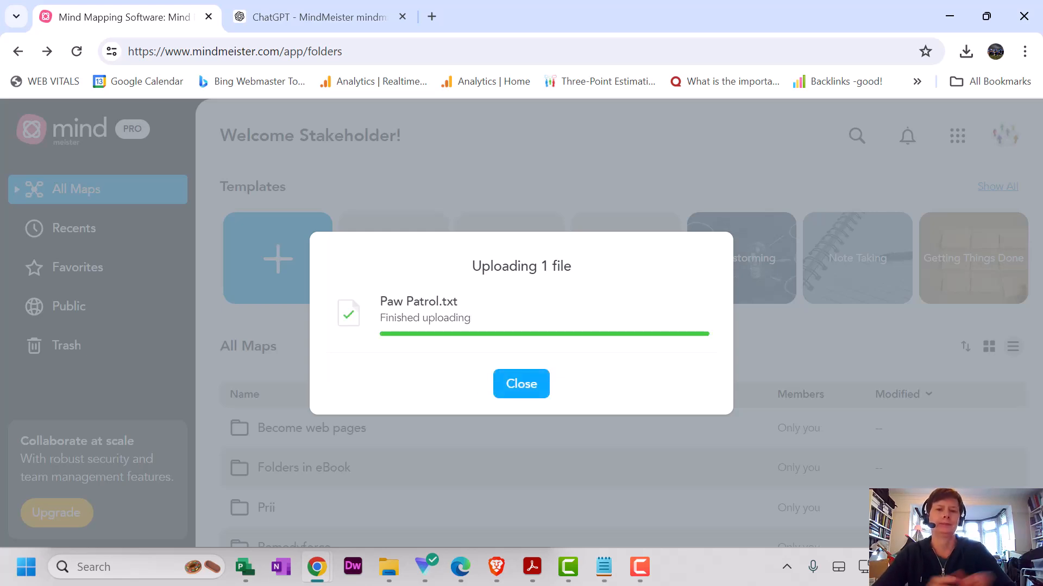
click(520, 383)
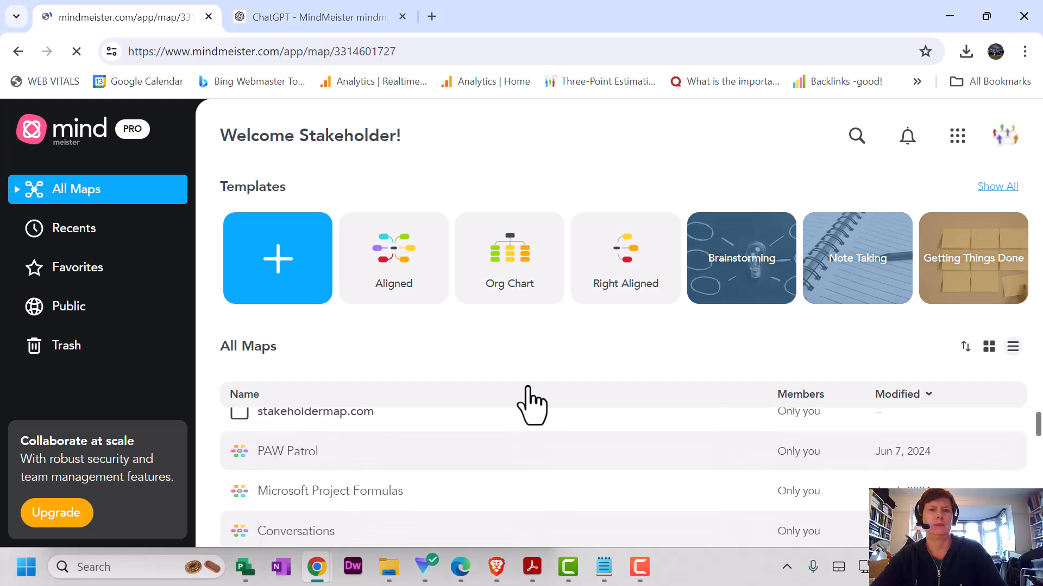
- Open the PAW Patrol map, drag Series below Characters, and dismiss the Tasks popup
click(316, 411)
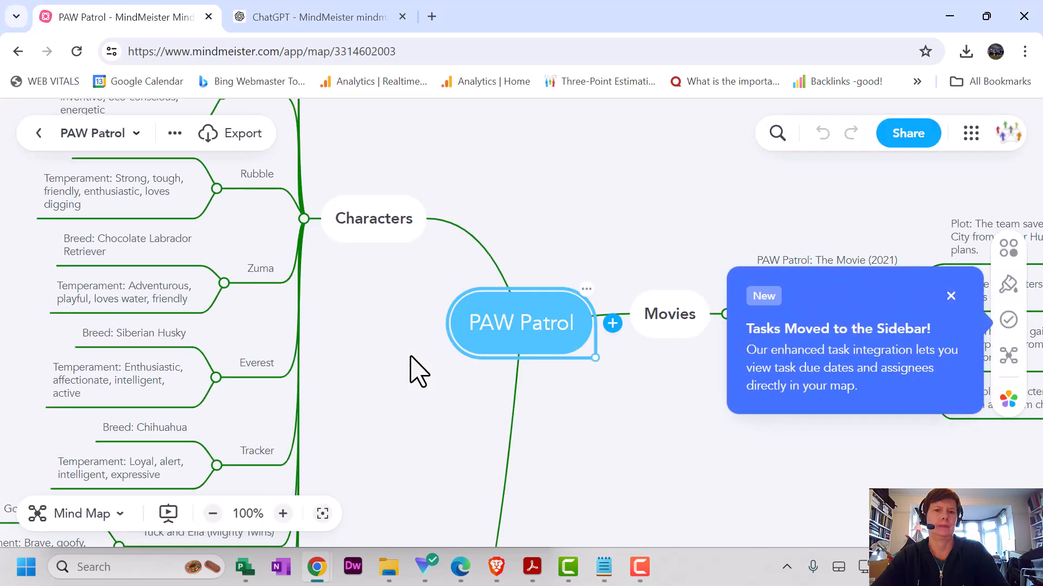
mouse_move(667, 463)
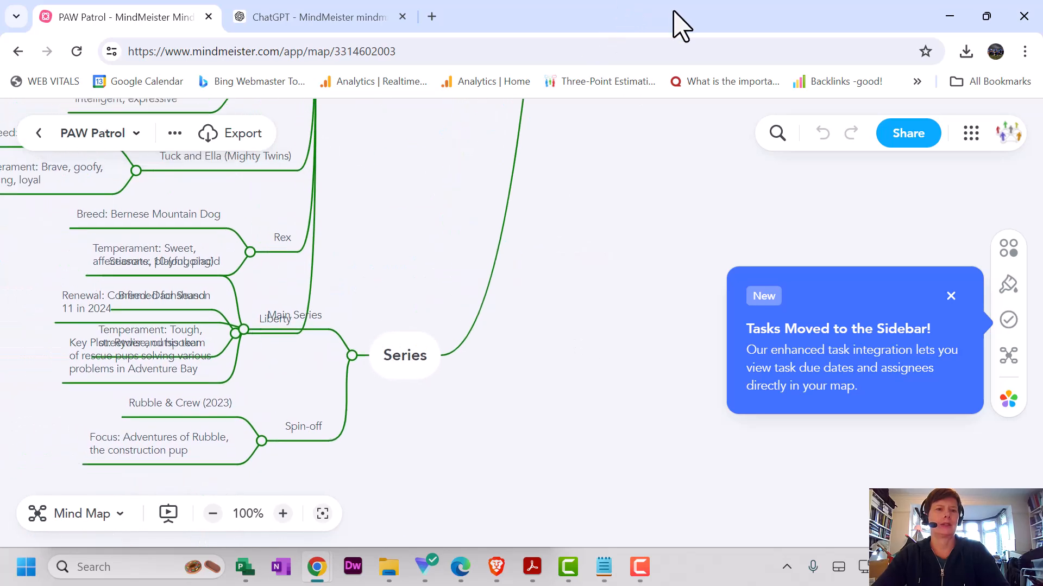
drag(404, 355, 479, 407)
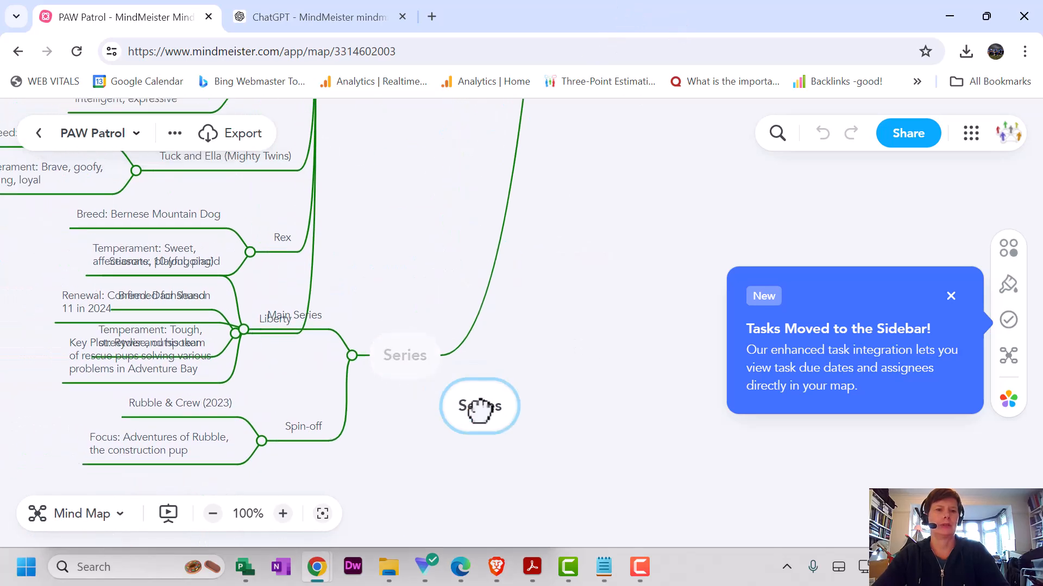
drag(479, 406, 636, 426)
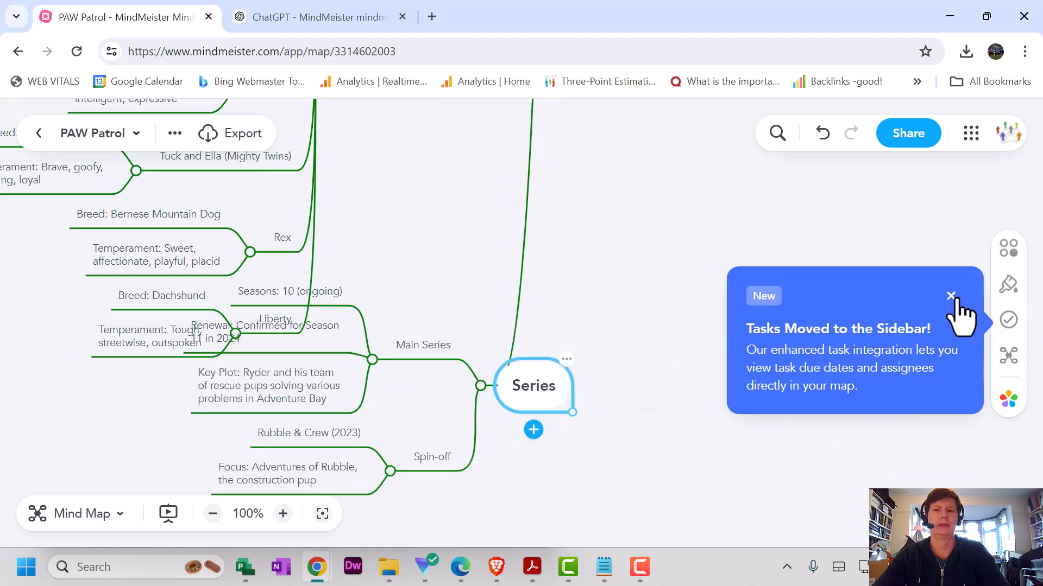
click(950, 295)
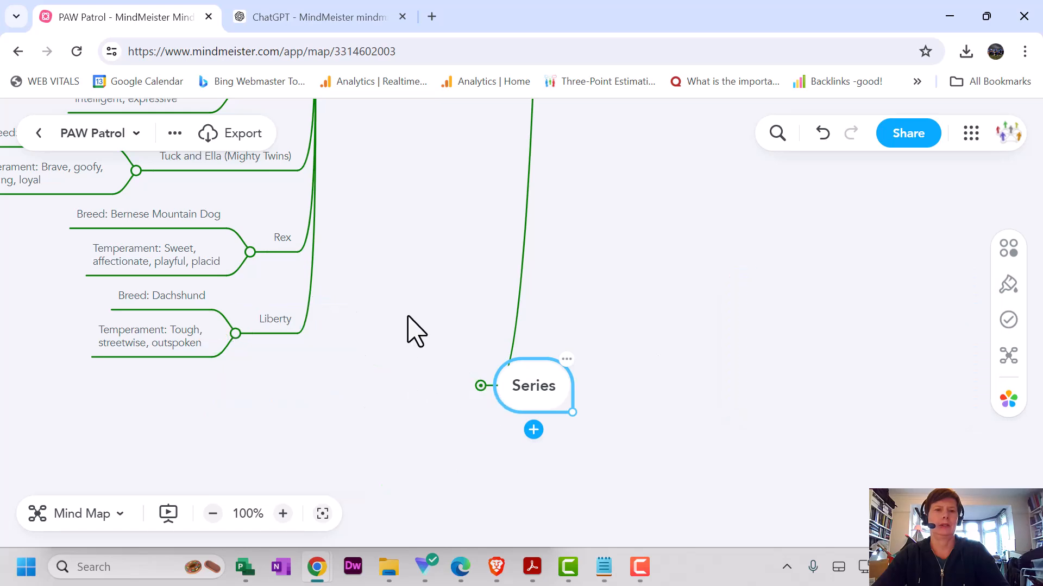